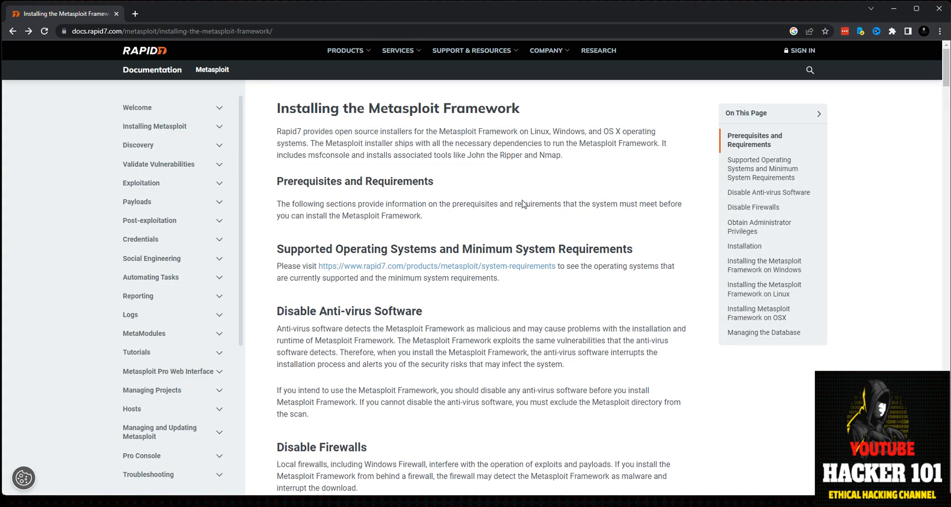
- Review the install guide, highlighting the Installing the Metasploit Framework and Disable Anti-virus Software headings
{"action": "left_click_drag", "start_coordinate": [276, 108], "coordinate": [486, 108]}
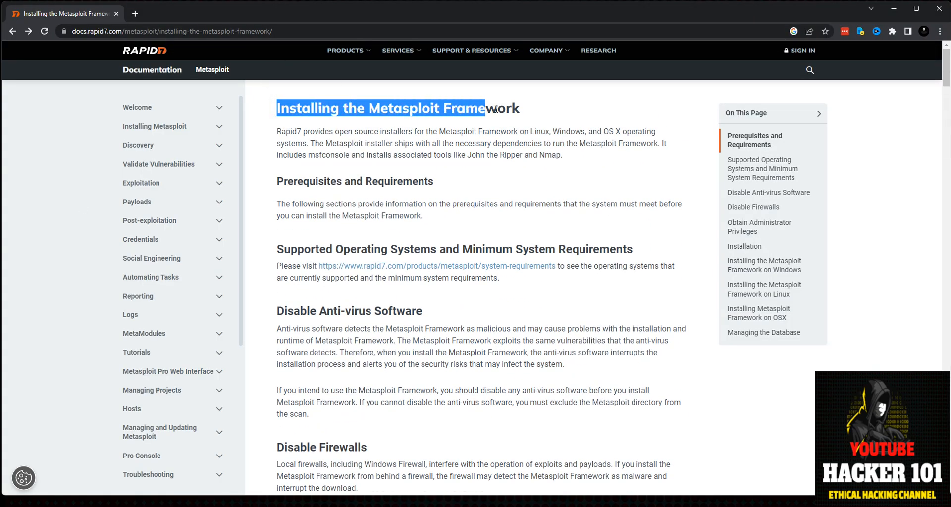
{"action": "left_click_drag", "start_coordinate": [480, 108], "coordinate": [520, 108]}
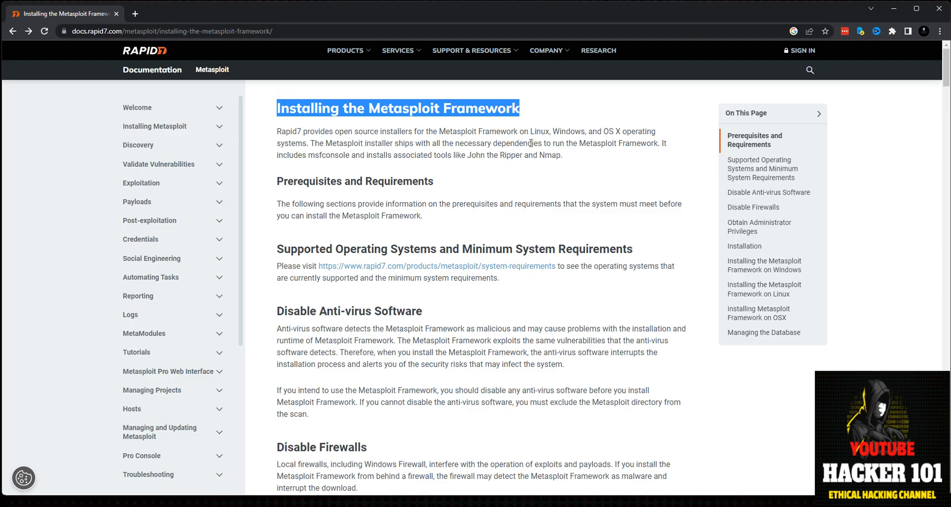
{"action": "scroll", "scroll_direction": "down", "scroll_amount": 3}
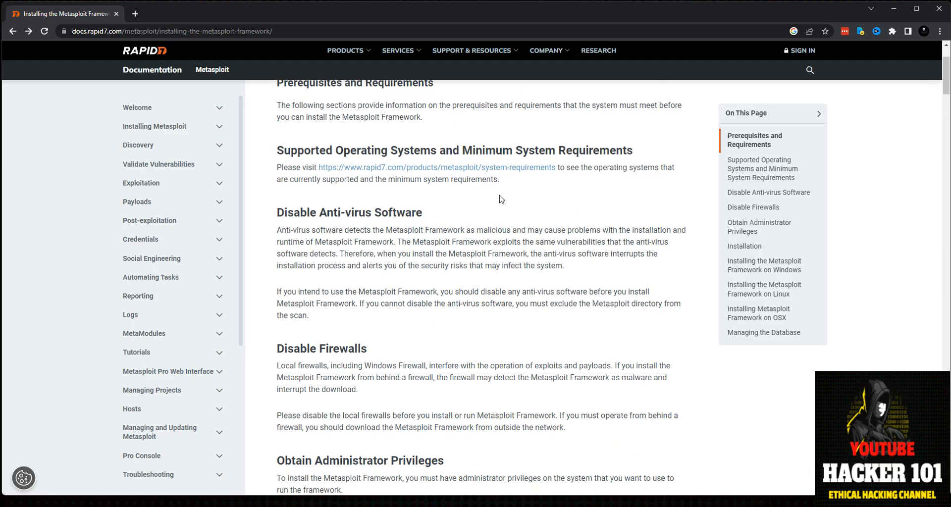
{"action": "double_click", "coordinate": [403, 212]}
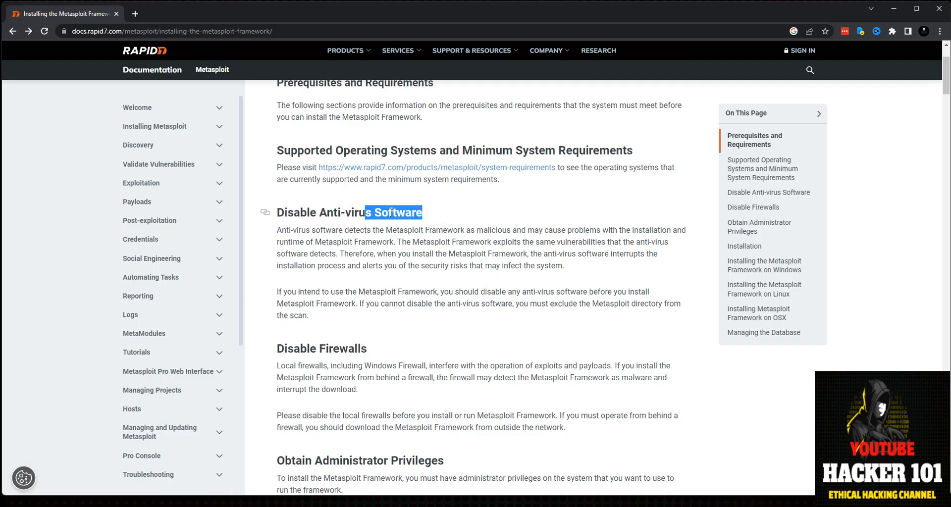
{"action": "left_click_drag", "start_coordinate": [394, 212], "coordinate": [291, 212]}
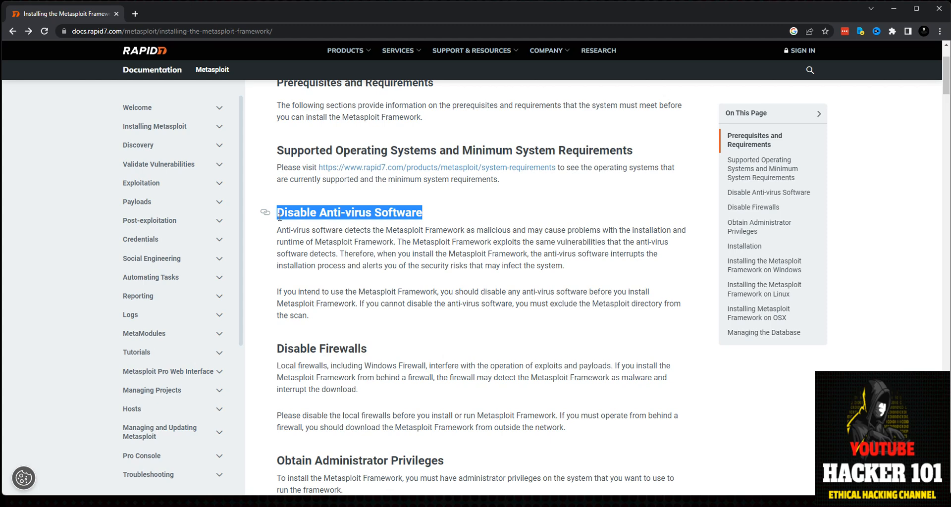
{"action": "mouse_move", "coordinate": [404, 282]}
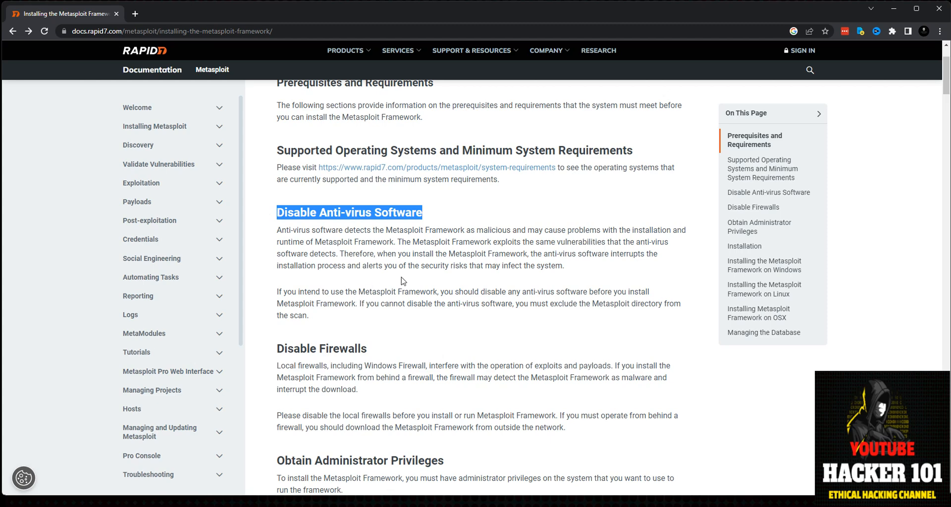
{"action": "scroll", "scroll_direction": "down", "scroll_amount": 3}
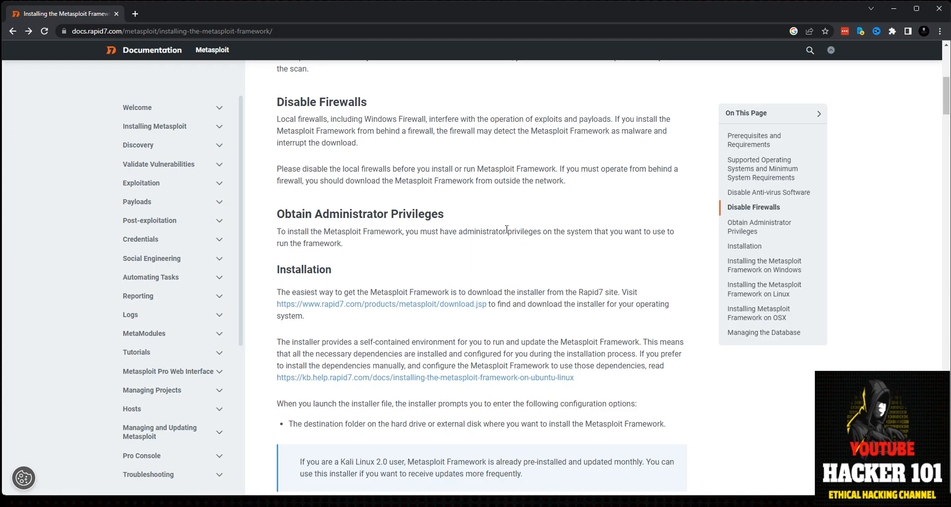
{"action": "scroll", "scroll_direction": "down", "scroll_amount": 3}
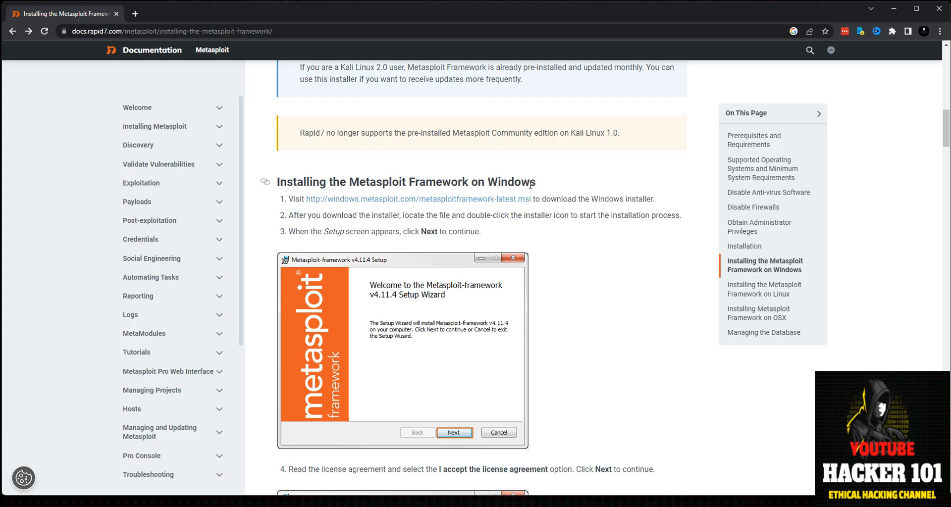
{"action": "mouse_move", "coordinate": [337, 205]}
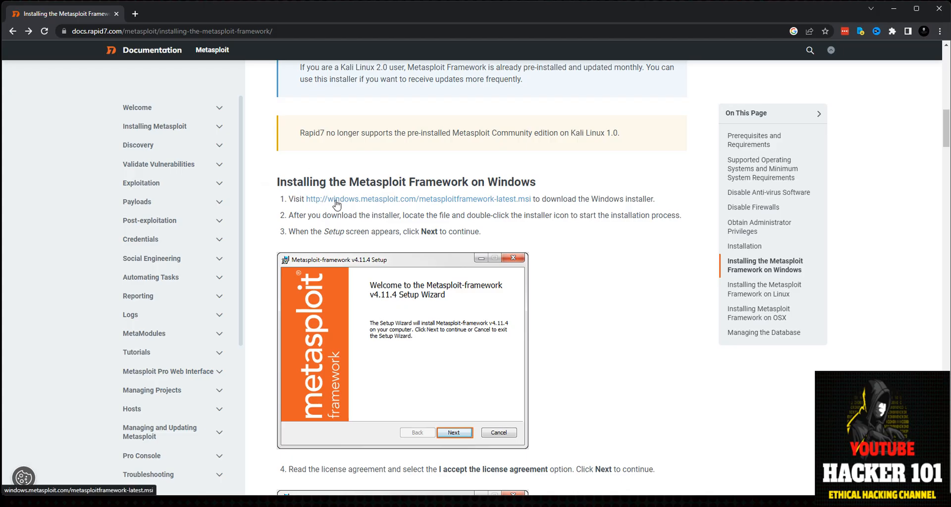
{"action": "mouse_move", "coordinate": [463, 210]}
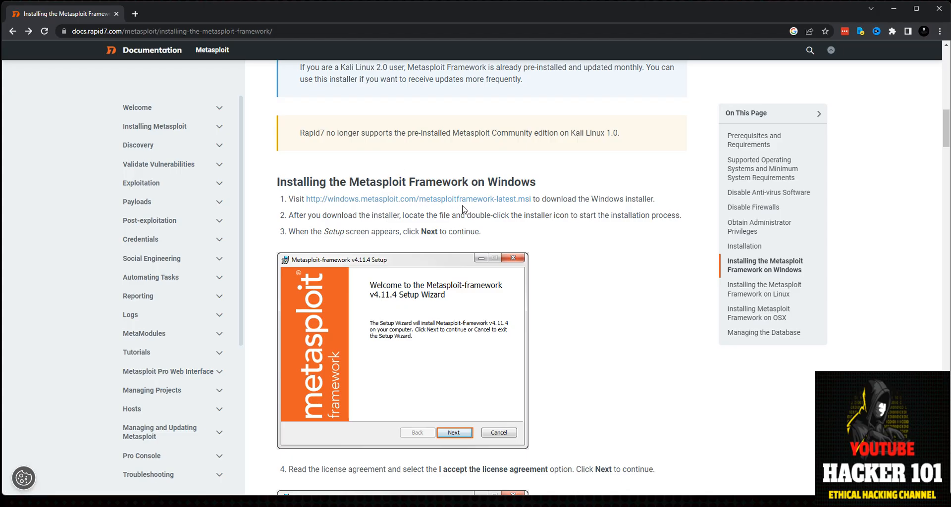
{"action": "mouse_move", "coordinate": [528, 209]}
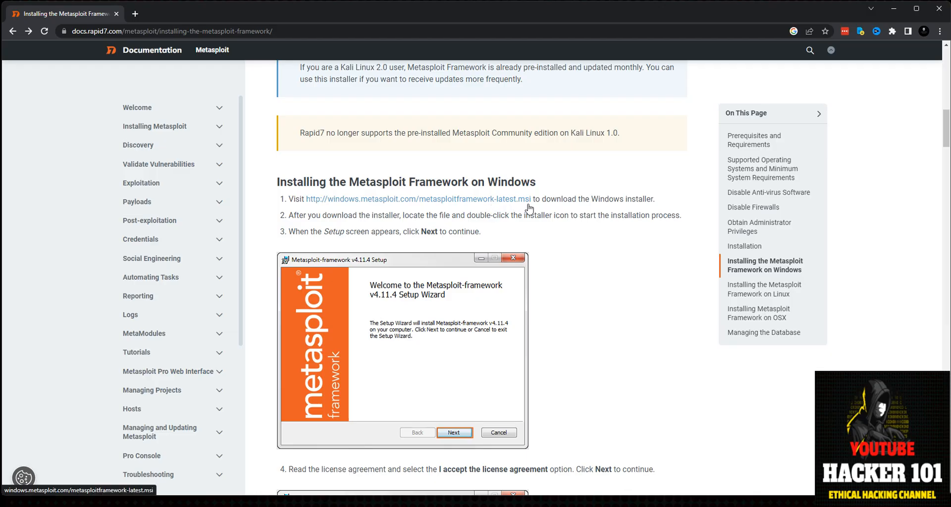
{"action": "mouse_move", "coordinate": [545, 210]}
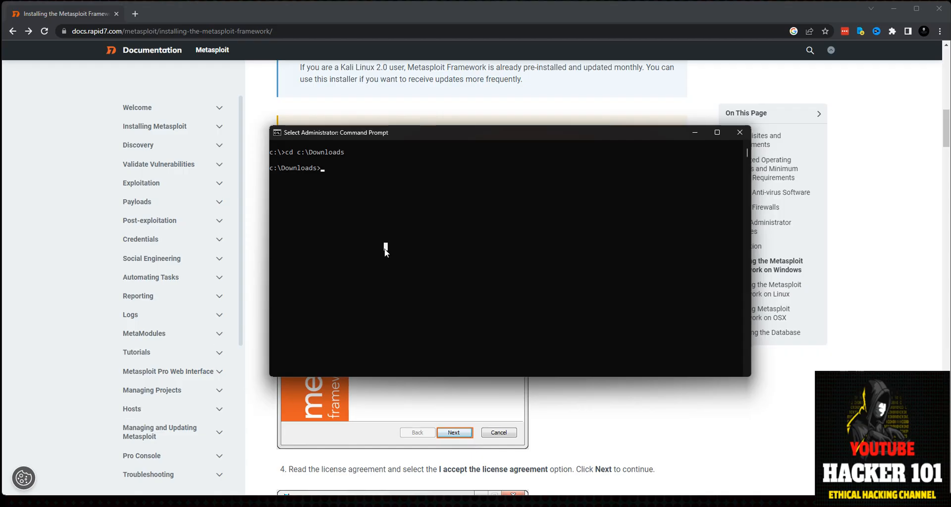
{"action": "mouse_move", "coordinate": [434, 233]}
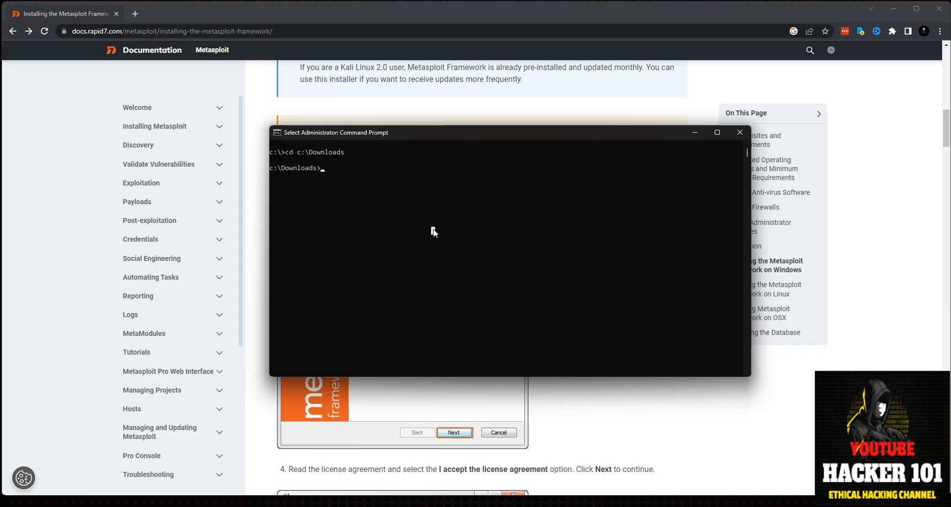
- List Downloads with dir, then run metasploitframework-latest.msi /L*v msf.log for verbose logging
{"action": "type", "text": "dir"}
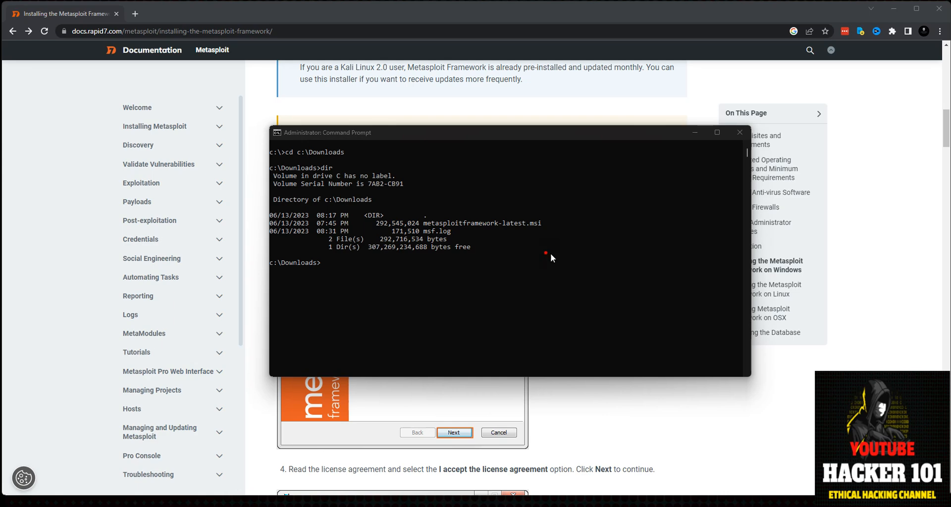
{"action": "mouse_move", "coordinate": [347, 274]}
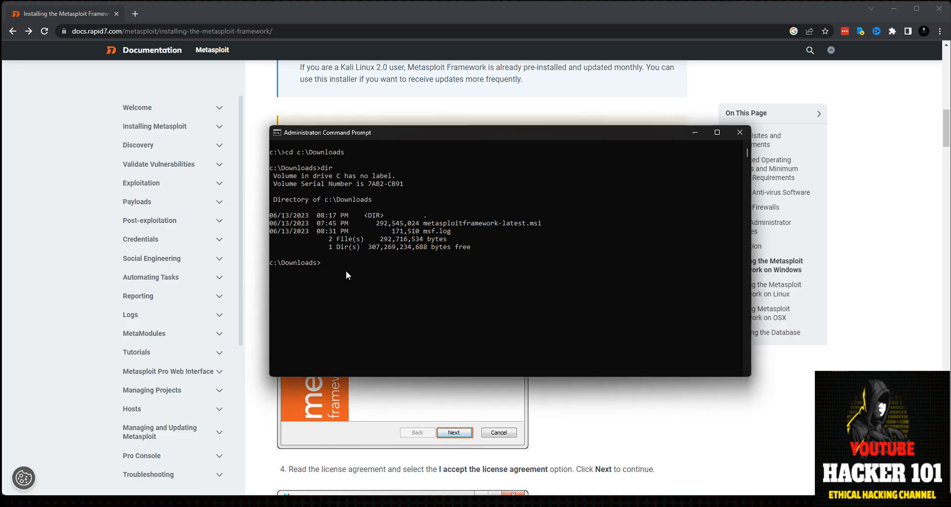
{"action": "type", "text": "metasploitframework-latest.msi /L*v msf.log"}
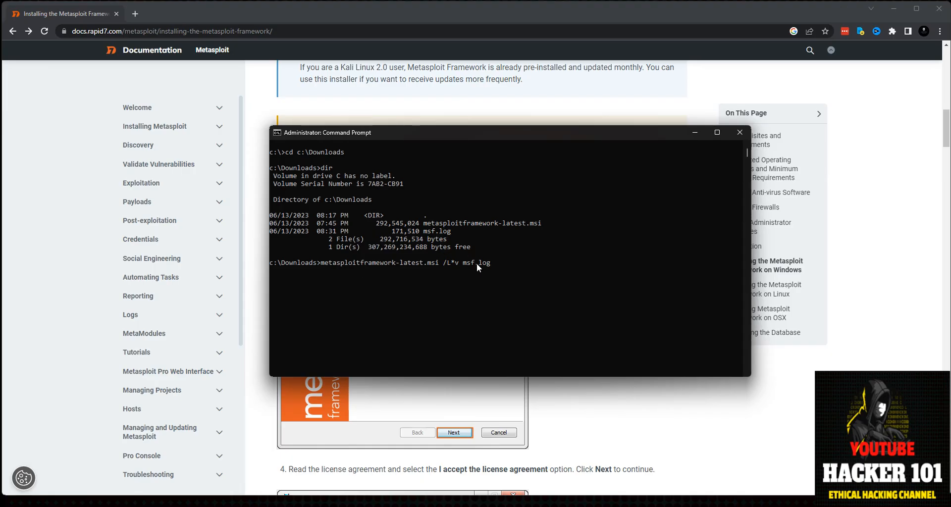
{"action": "mouse_move", "coordinate": [500, 270]}
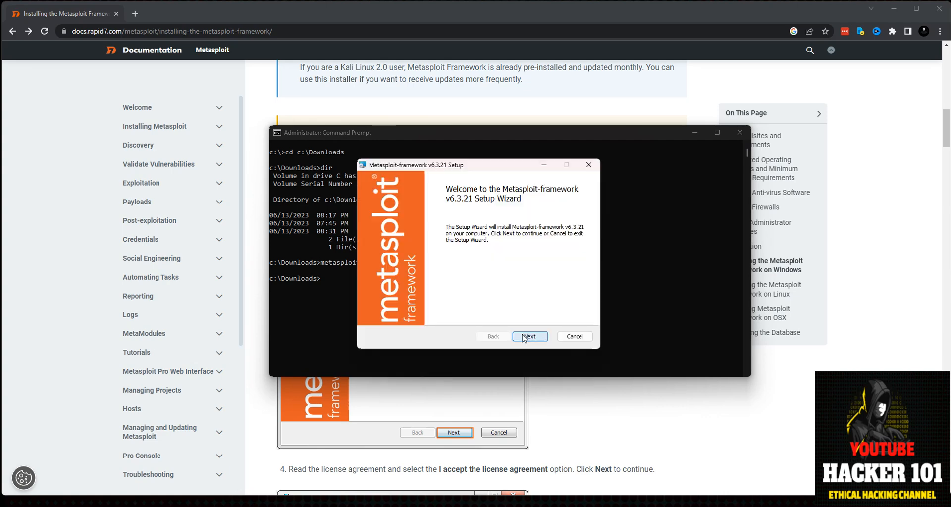
- Accept the license terms, keep the default C:\ location, and reach the ready-to-install page for v6.3.21
{"action": "left_click", "coordinate": [529, 336]}
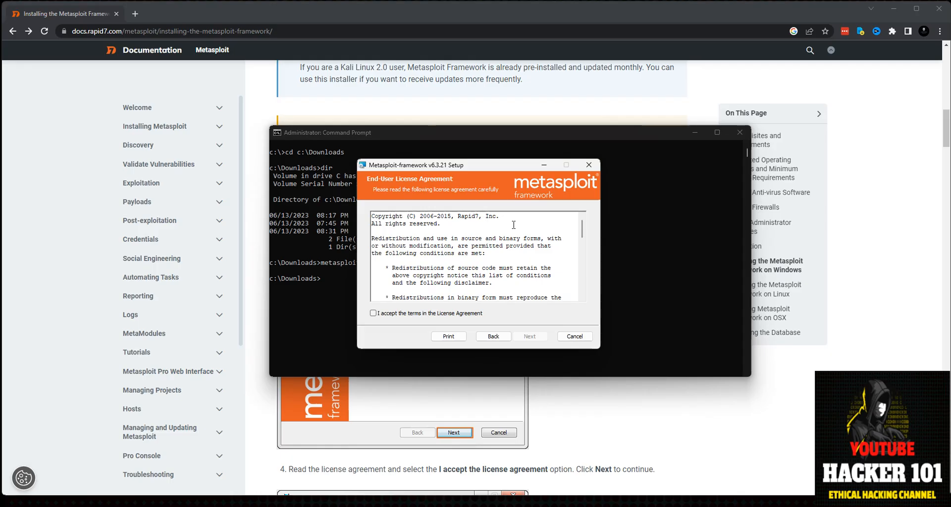
{"action": "left_click", "coordinate": [373, 313]}
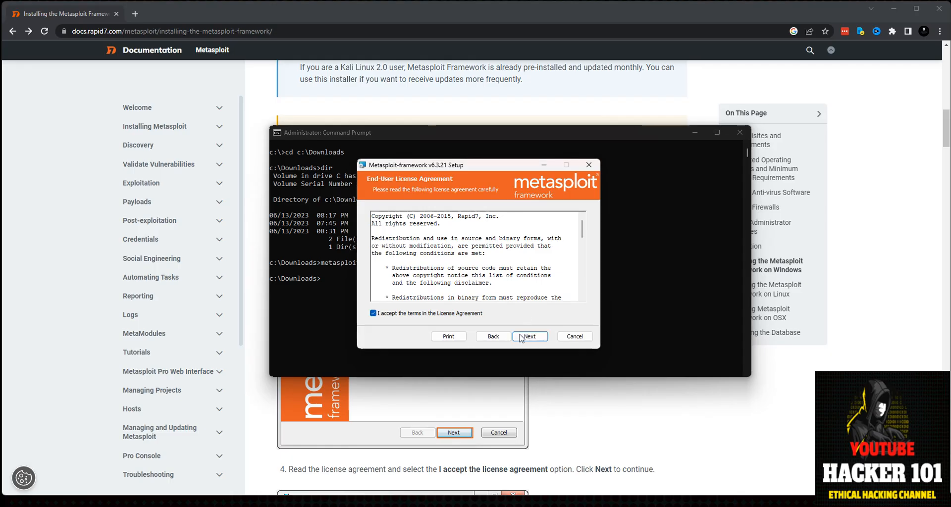
{"action": "left_click", "coordinate": [529, 336]}
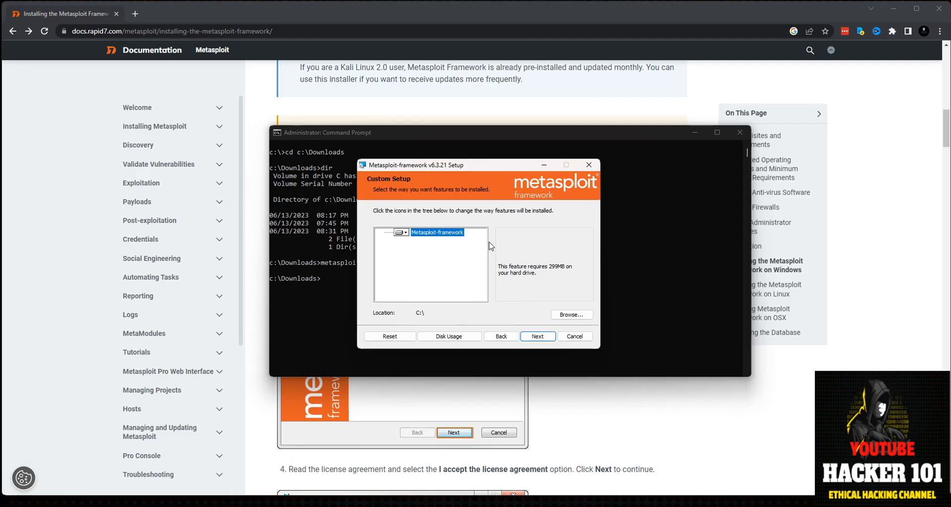
{"action": "mouse_move", "coordinate": [408, 320]}
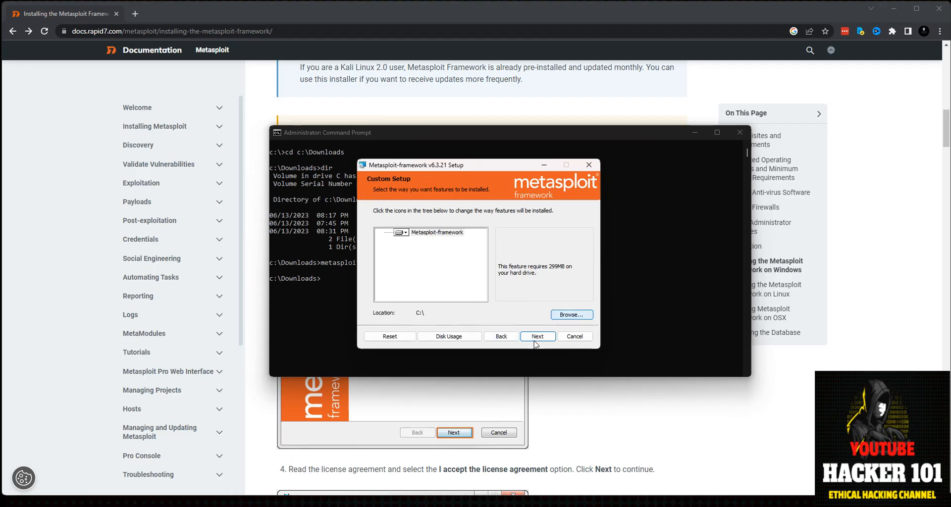
{"action": "left_click", "coordinate": [537, 336]}
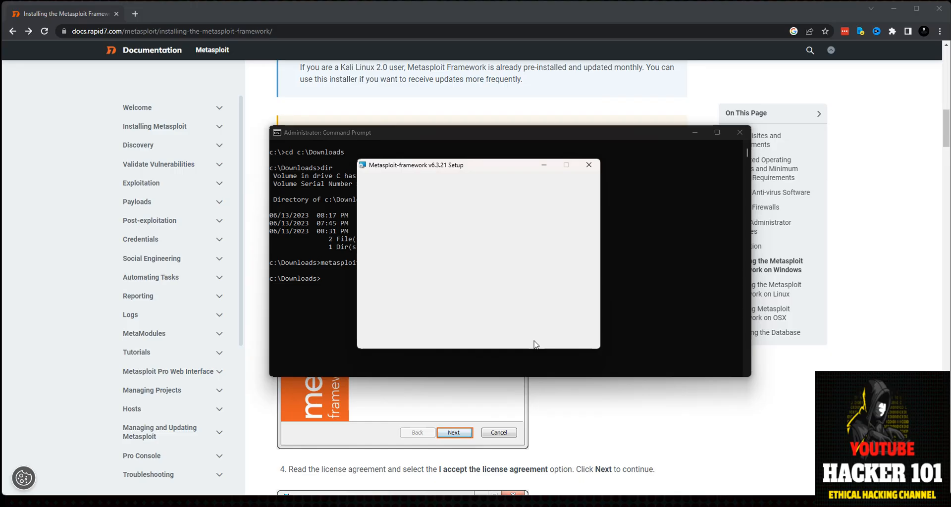
{"action": "left_click", "coordinate": [453, 433]}
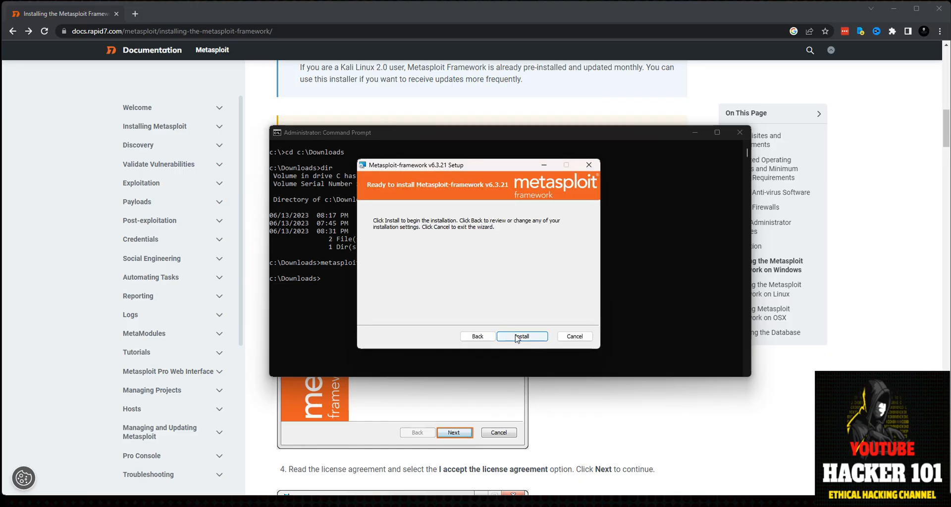
- Install Metasploit-framework v6.3.21 and finish the completed setup wizard
{"action": "left_click", "coordinate": [520, 335]}
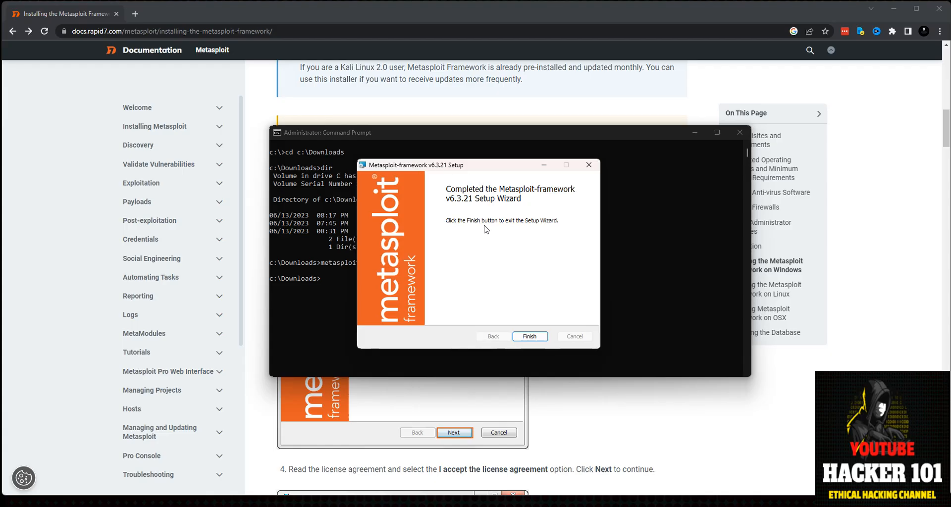
{"action": "left_click", "coordinate": [529, 335]}
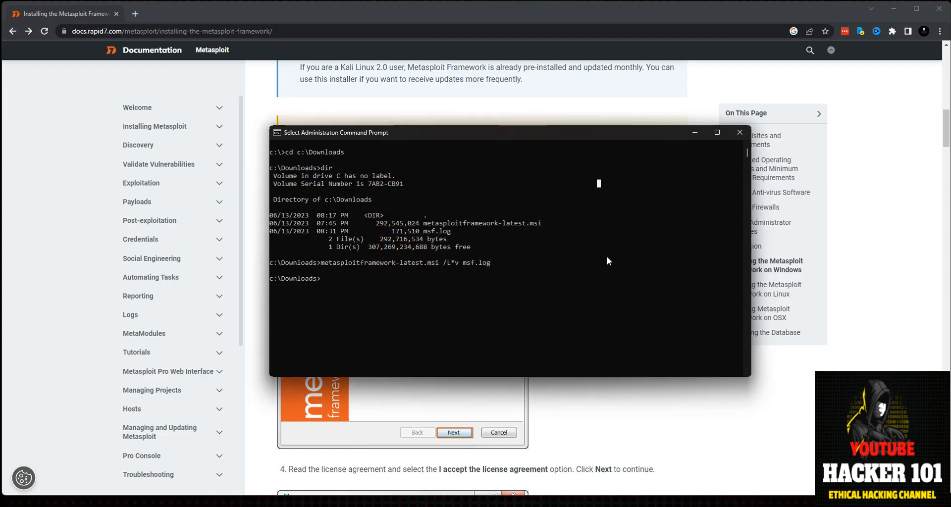
{"action": "mouse_move", "coordinate": [508, 294]}
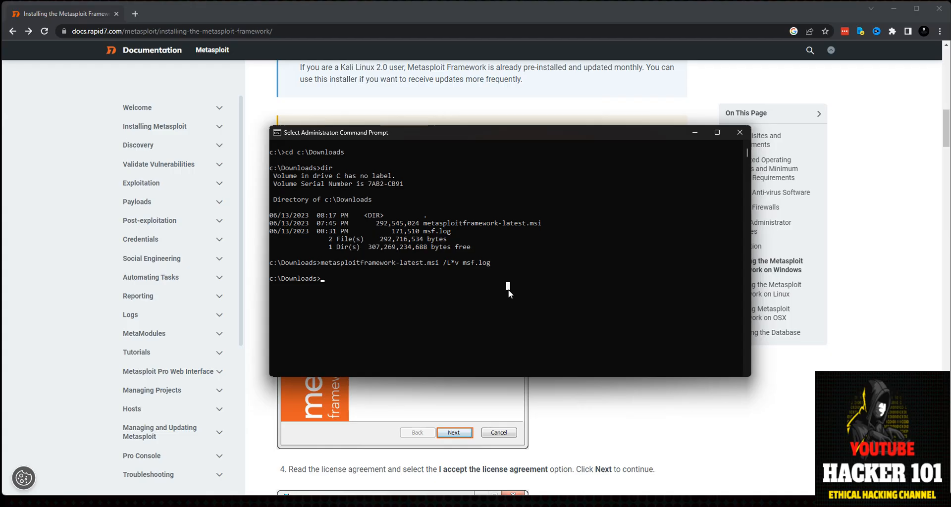
{"action": "mouse_move", "coordinate": [355, 303]}
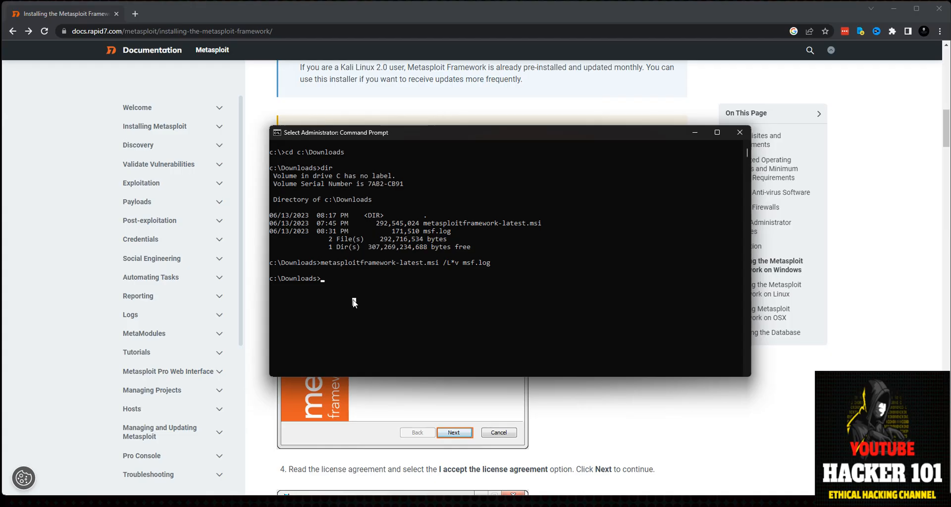
- Change to c:\metasploit-framework\bin and list the folder contents with dir
{"action": "type", "text": "cd c:"}
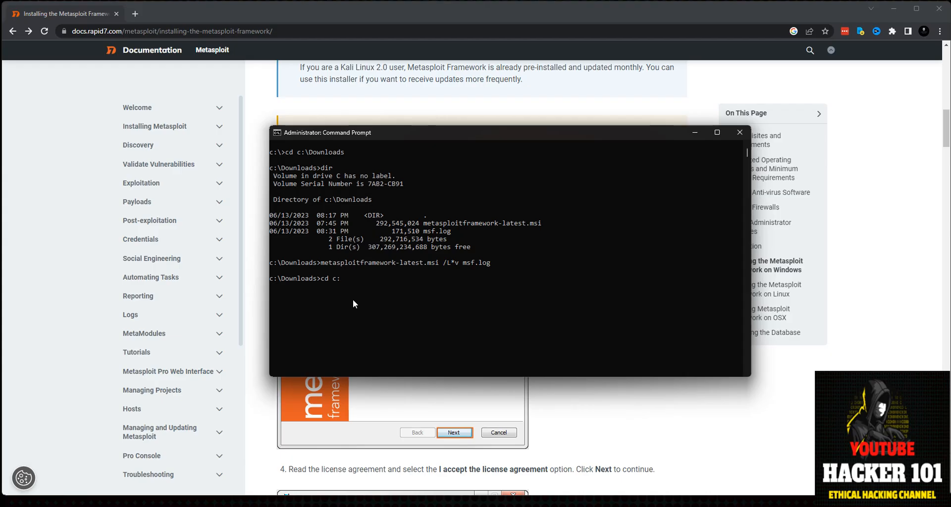
{"action": "type", "text": "dir"}
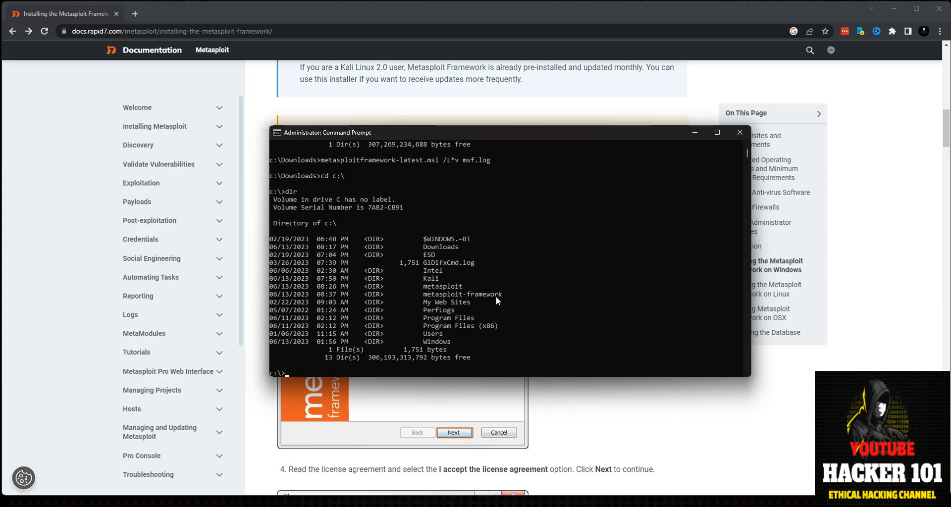
{"action": "type", "text": "cd metasploit"}
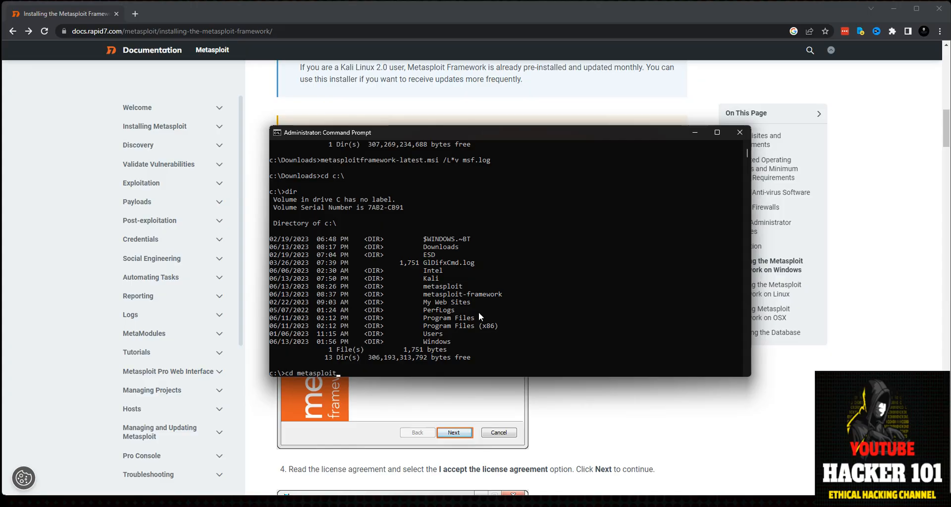
{"action": "type", "text": "-framework"}
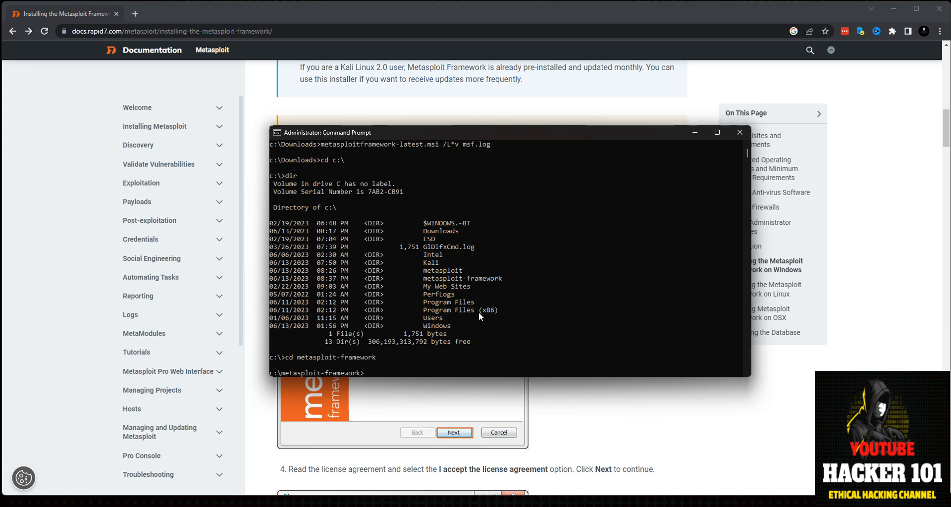
{"action": "type", "text": "cd"}
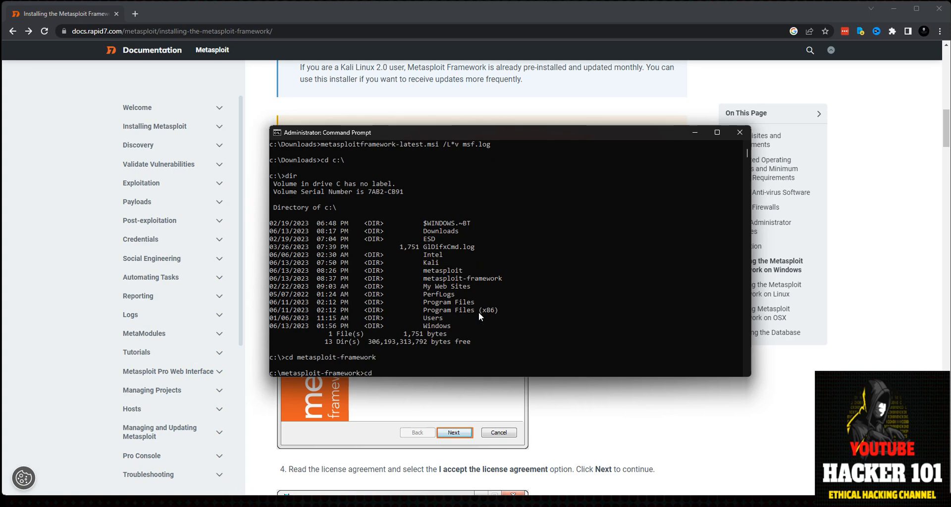
{"action": "type", "text": "dir"}
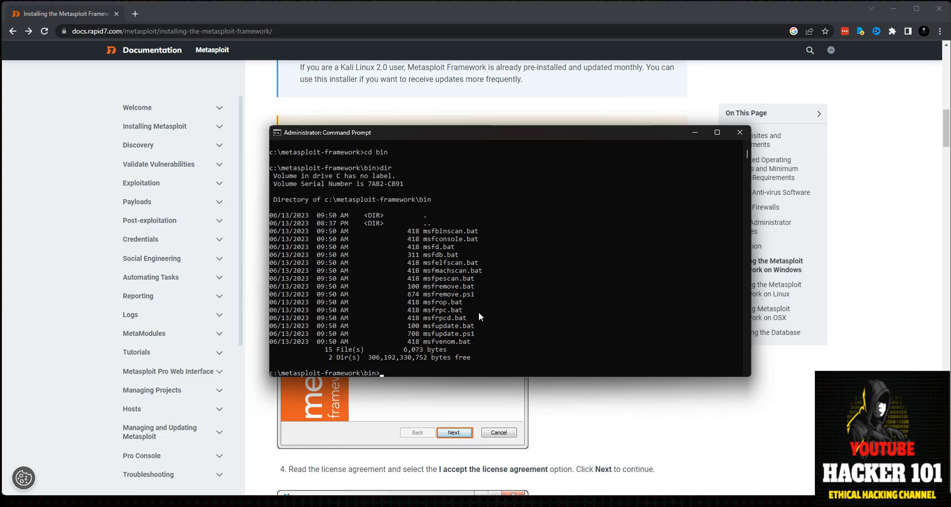
{"action": "mouse_move", "coordinate": [474, 243]}
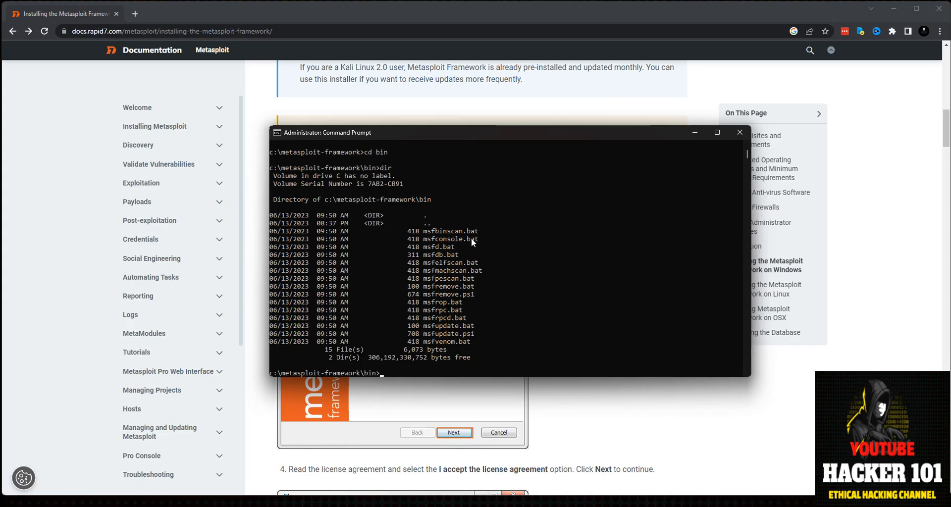
- Enter msfconsole.bat at the prompt to start the Metasploit console
{"action": "double_click", "coordinate": [449, 239]}
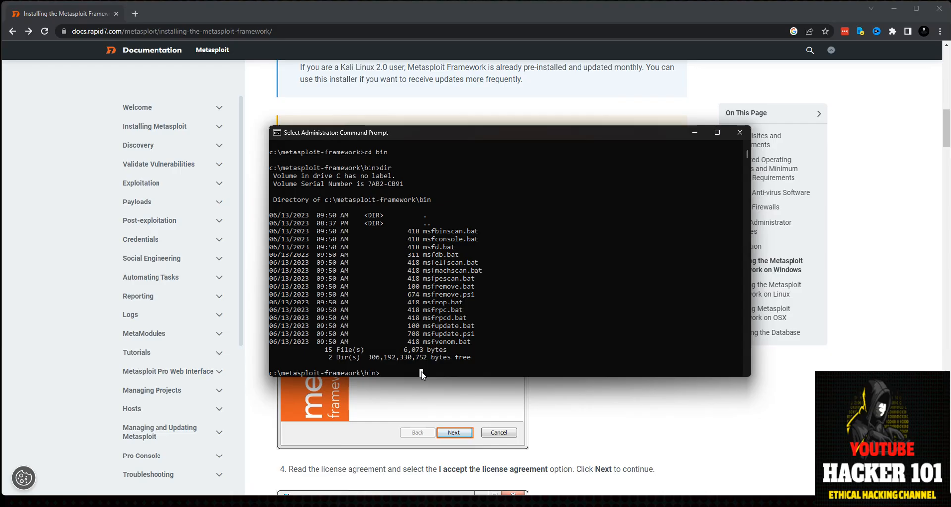
{"action": "type", "text": "msfconsole"}
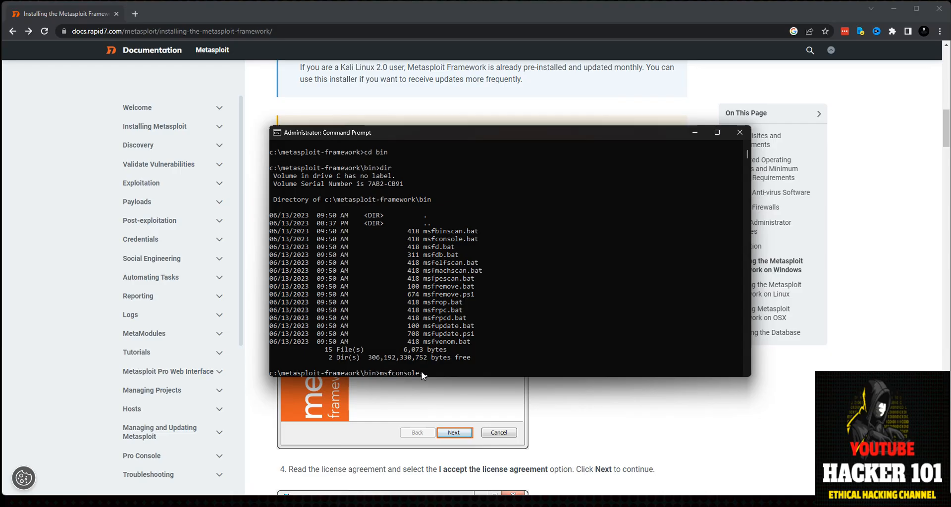
{"action": "type", "text": ".bat"}
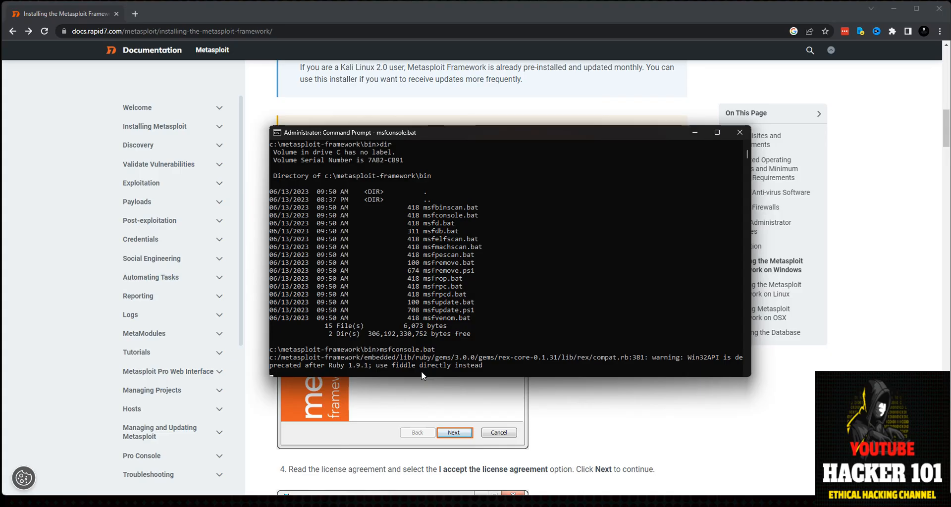
{"action": "mouse_move", "coordinate": [510, 180]}
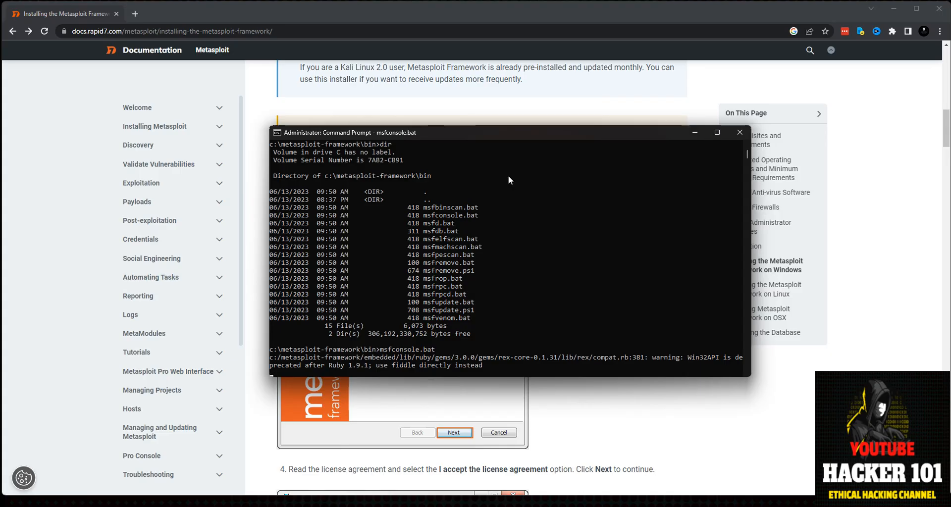
- Move the Command Prompt window to the upper left while msfconsole loads
{"action": "left_click_drag", "start_coordinate": [509, 133], "coordinate": [288, 51]}
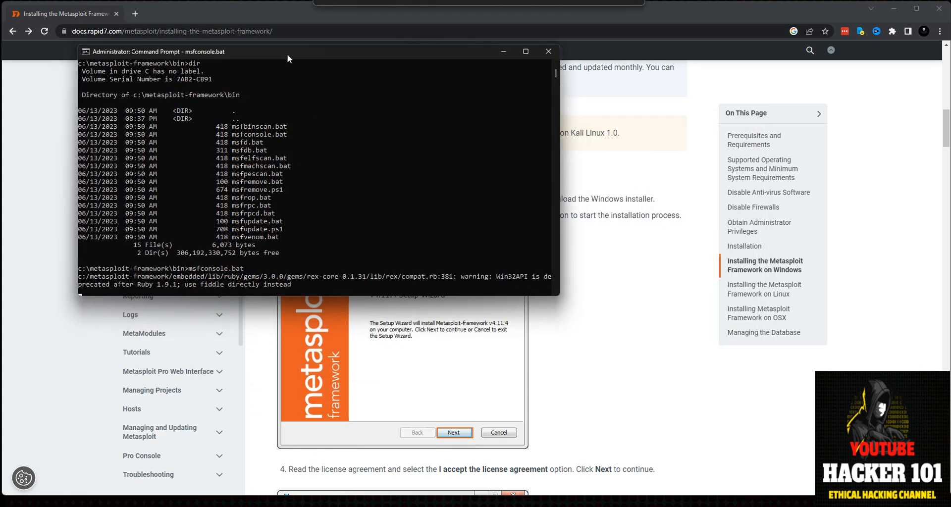
{"action": "mouse_move", "coordinate": [450, 286]}
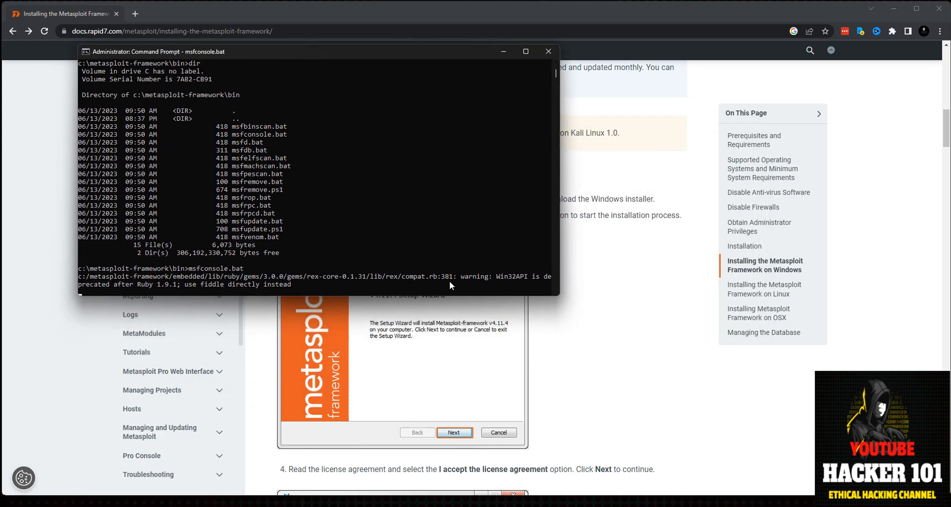
{"action": "mouse_move", "coordinate": [158, 309]}
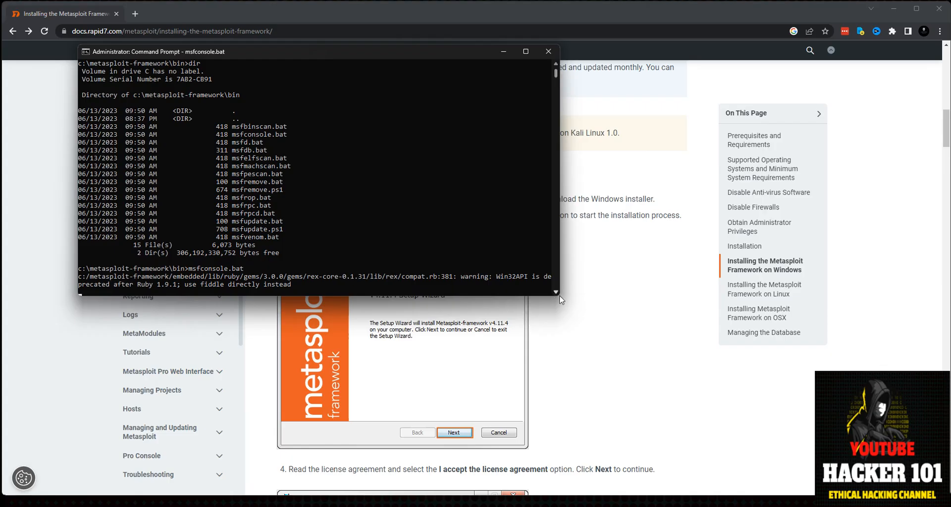
{"action": "mouse_move", "coordinate": [718, 387]}
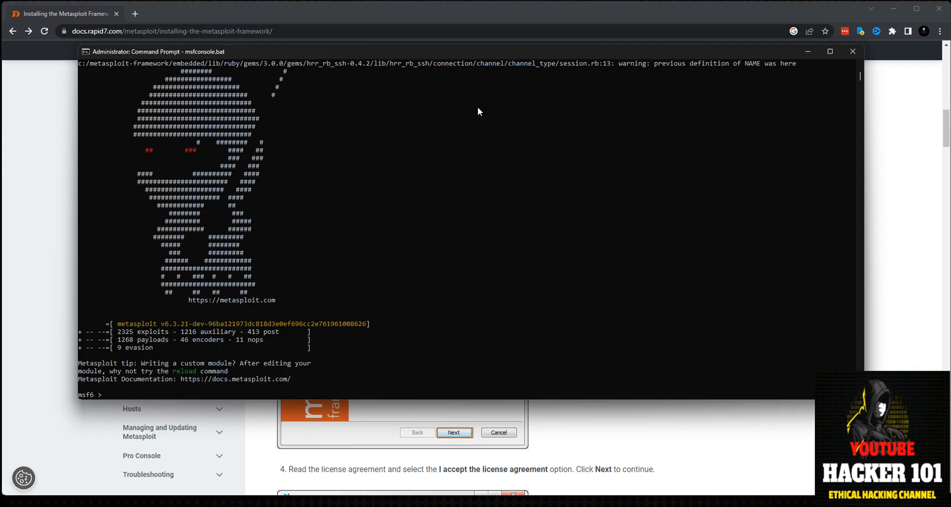
- Run help at the msf6 prompt and scroll through the Core and Module command lists
{"action": "type", "text": "he"}
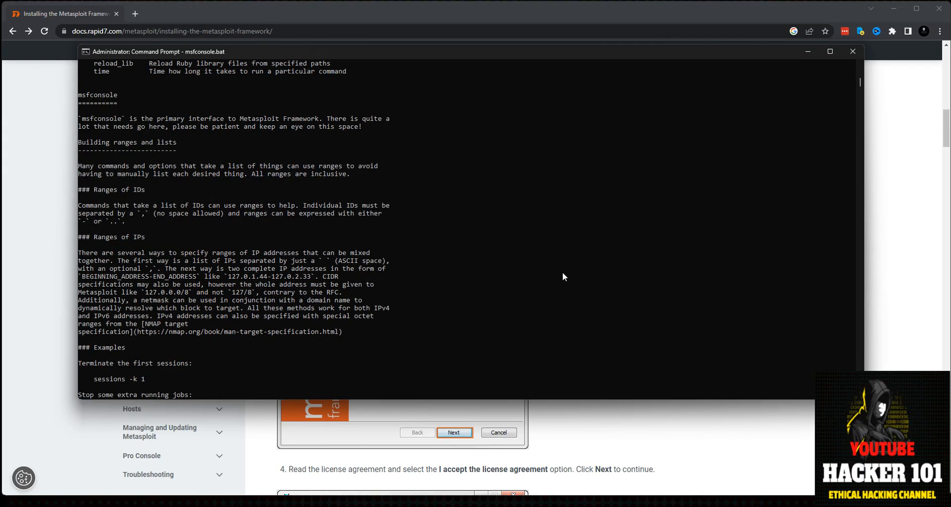
{"action": "scroll", "scroll_direction": "down", "scroll_amount": 3}
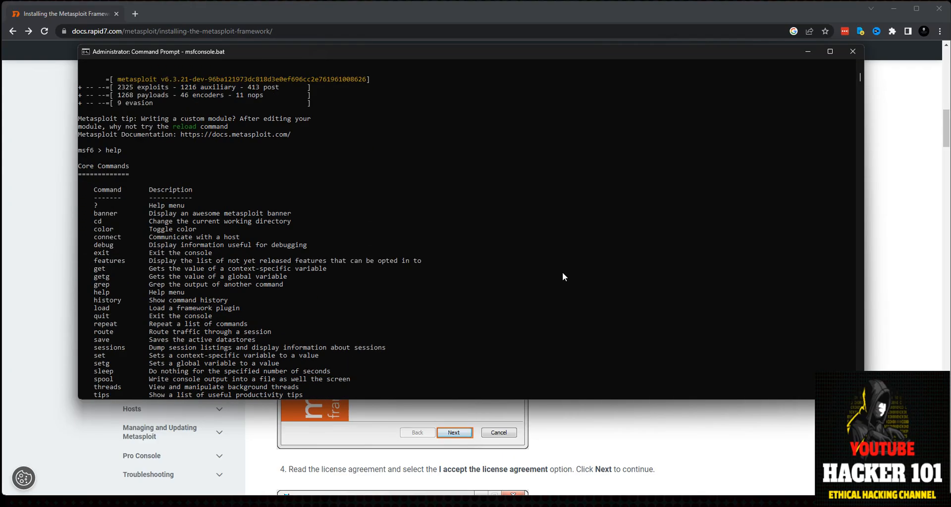
{"action": "scroll", "scroll_direction": "down", "scroll_amount": 3}
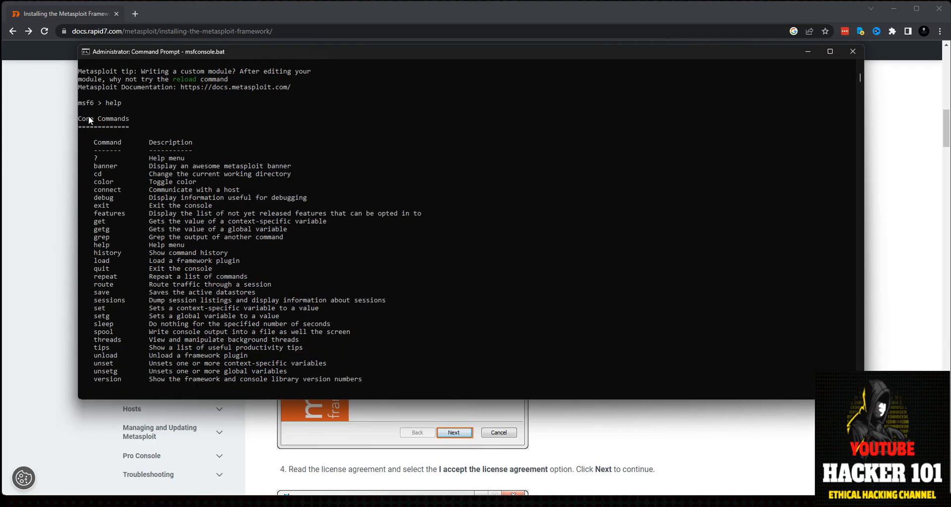
{"action": "scroll", "scroll_direction": "down", "scroll_amount": 3}
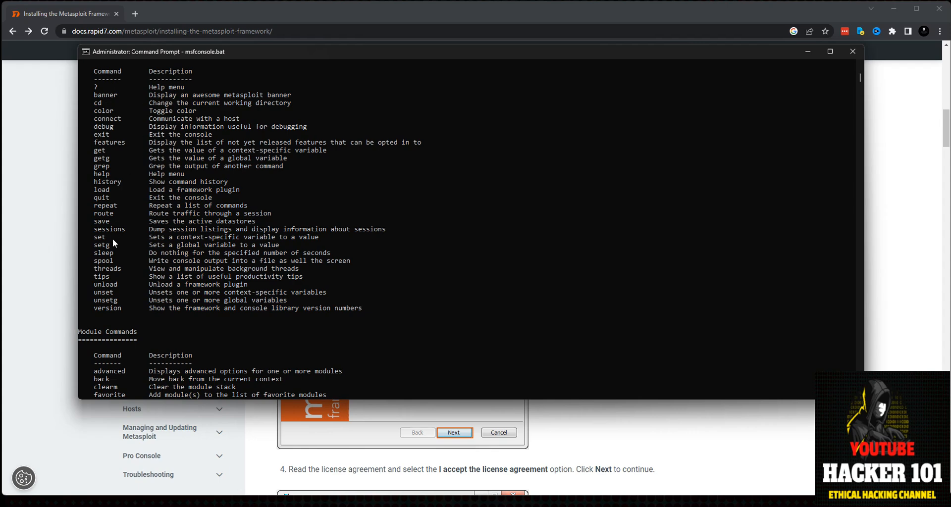
{"action": "scroll", "scroll_direction": "down", "scroll_amount": 3}
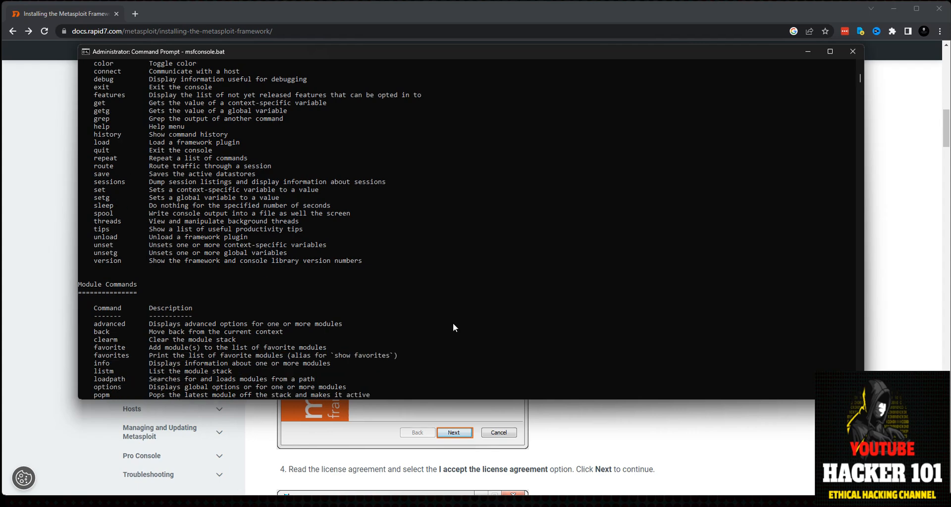
{"action": "scroll", "scroll_direction": "down", "scroll_amount": 3}
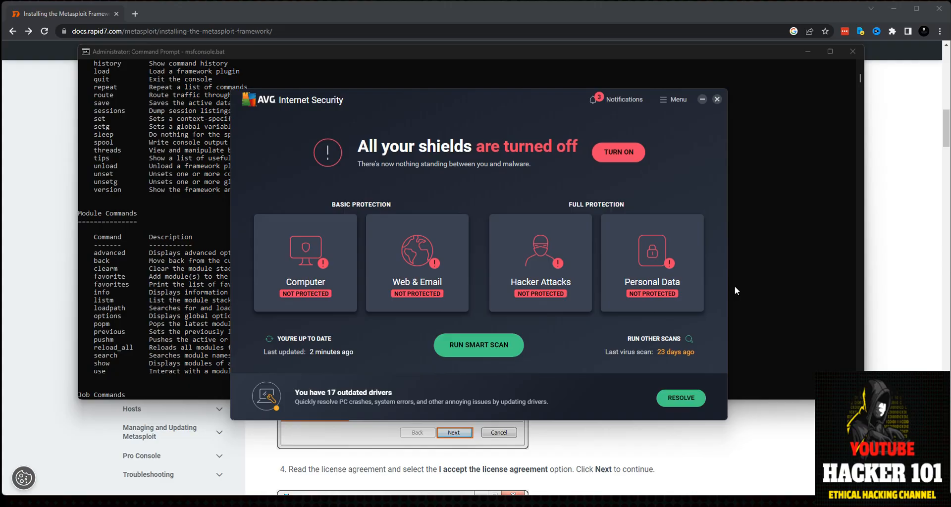
{"action": "mouse_move", "coordinate": [593, 155]}
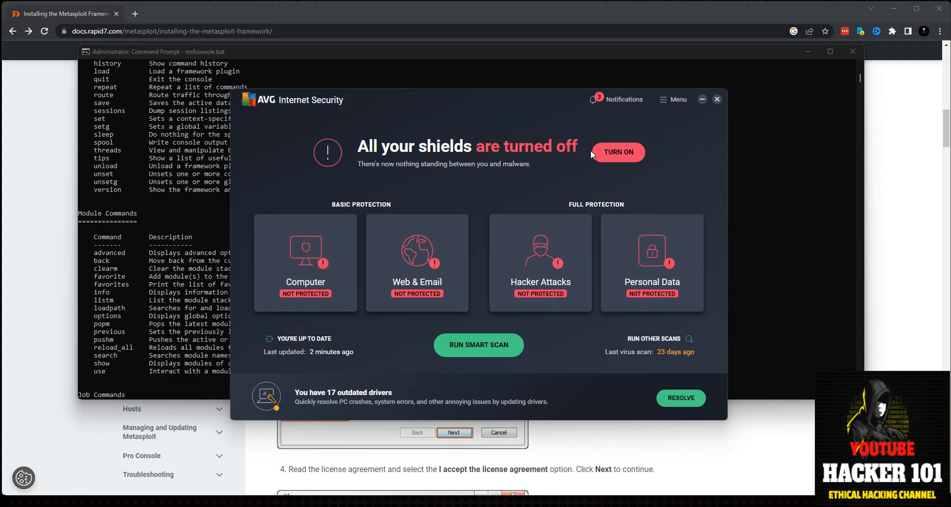
{"action": "left_click", "coordinate": [673, 99]}
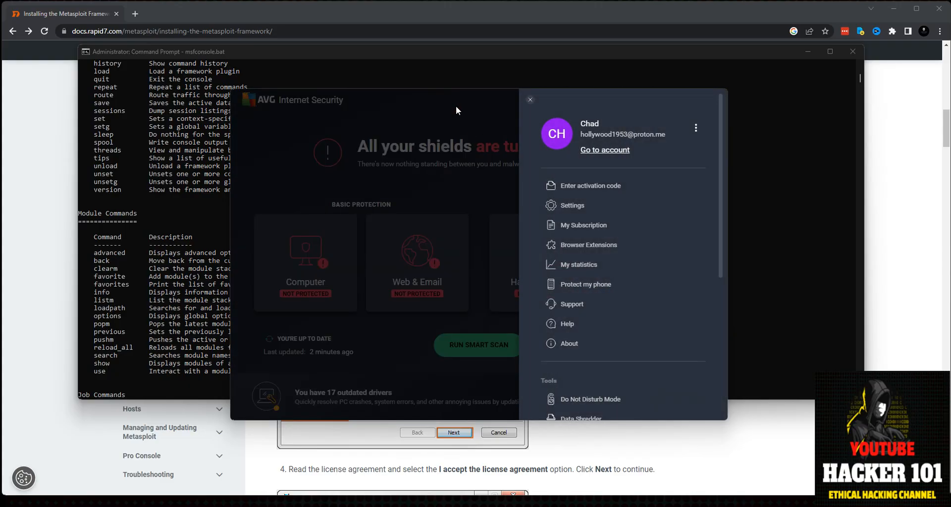
{"action": "left_click", "coordinate": [529, 99]}
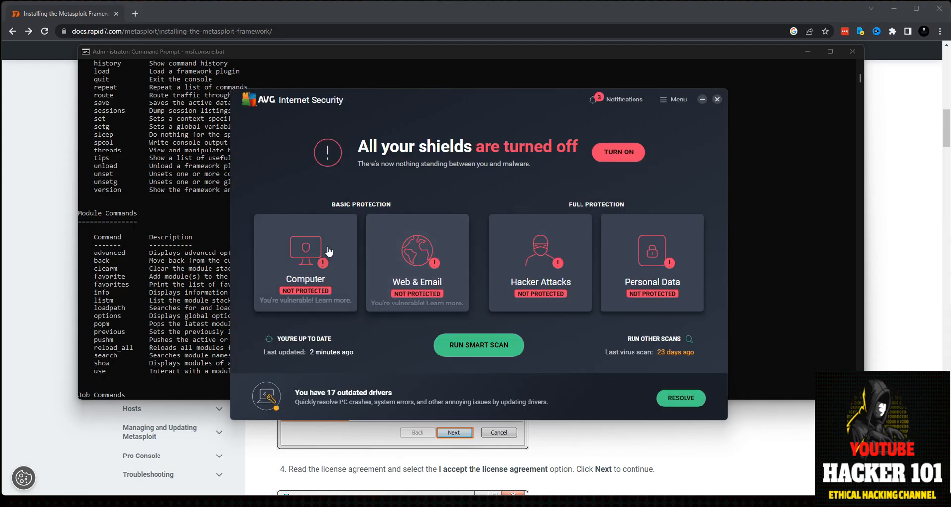
{"action": "left_click", "coordinate": [306, 262]}
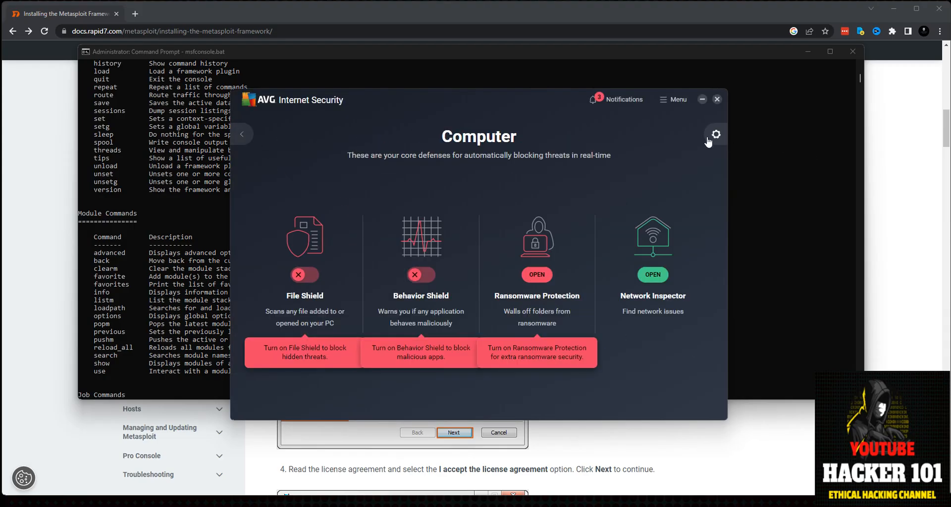
{"action": "left_click", "coordinate": [714, 134]}
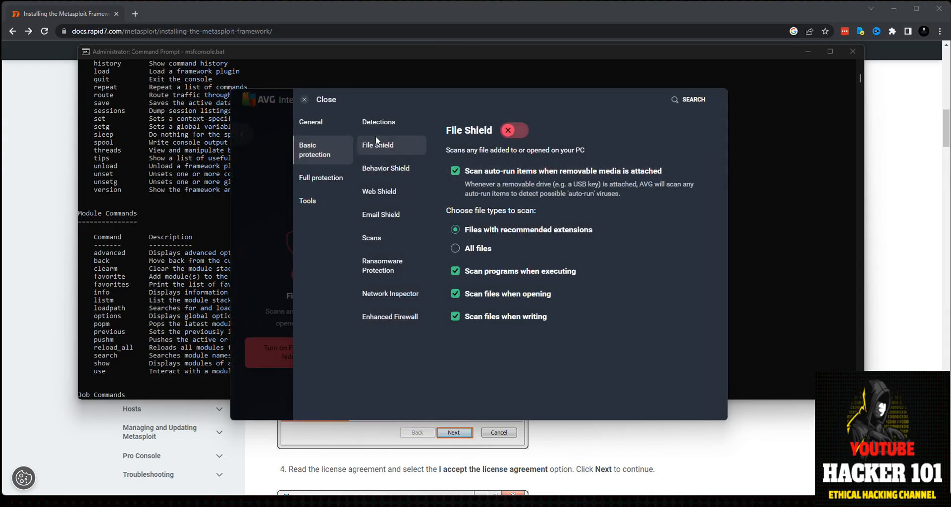
{"action": "left_click", "coordinate": [310, 122]}
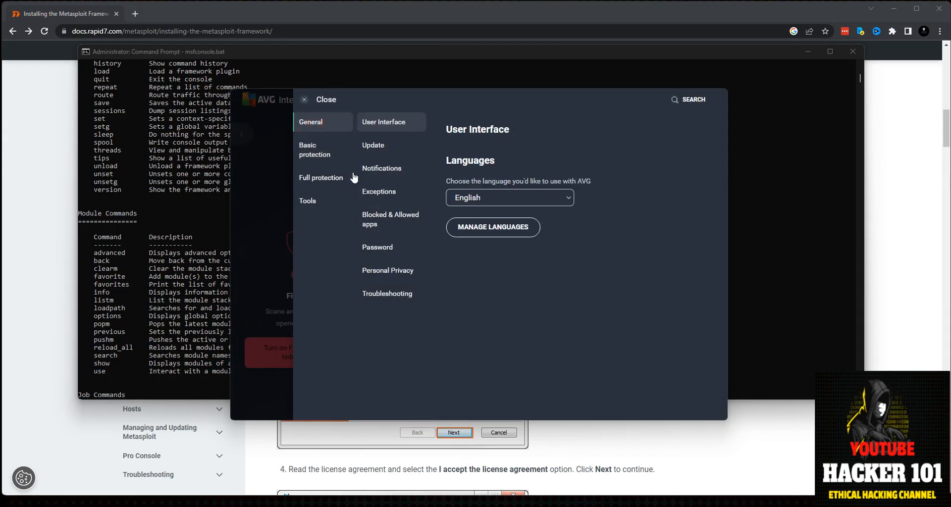
{"action": "left_click", "coordinate": [378, 191]}
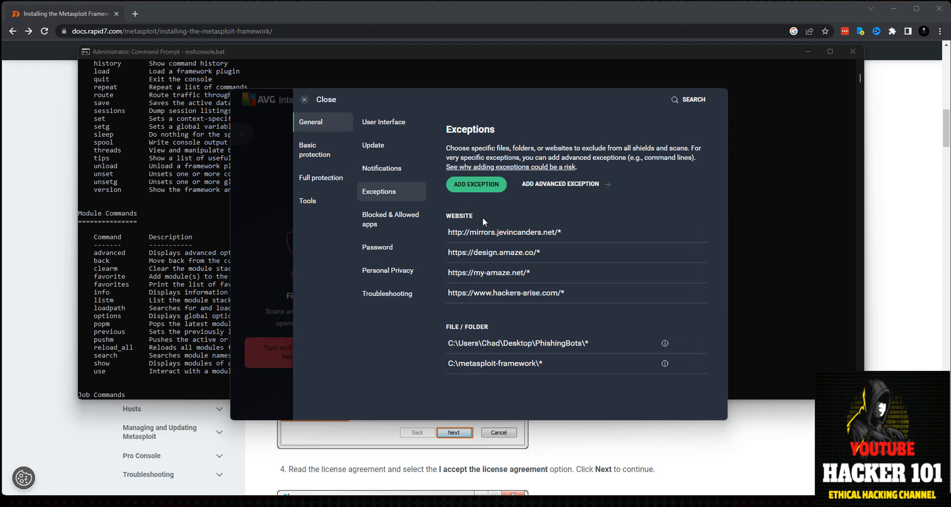
{"action": "mouse_move", "coordinate": [518, 343]}
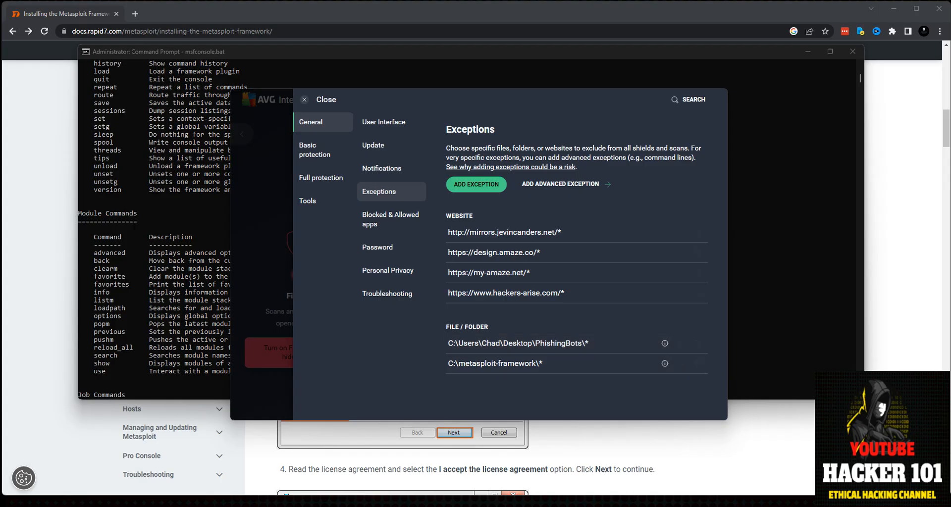
{"action": "mouse_move", "coordinate": [445, 303]}
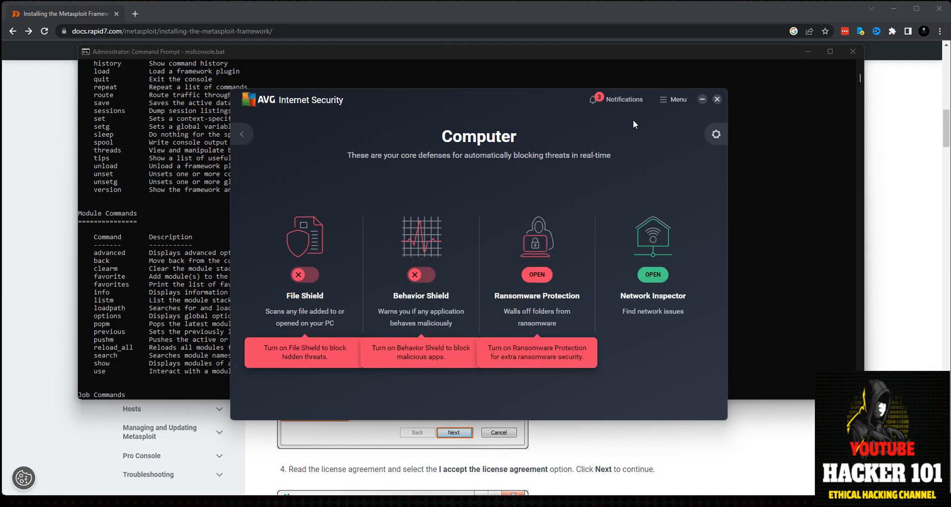
{"action": "mouse_move", "coordinate": [490, 166]}
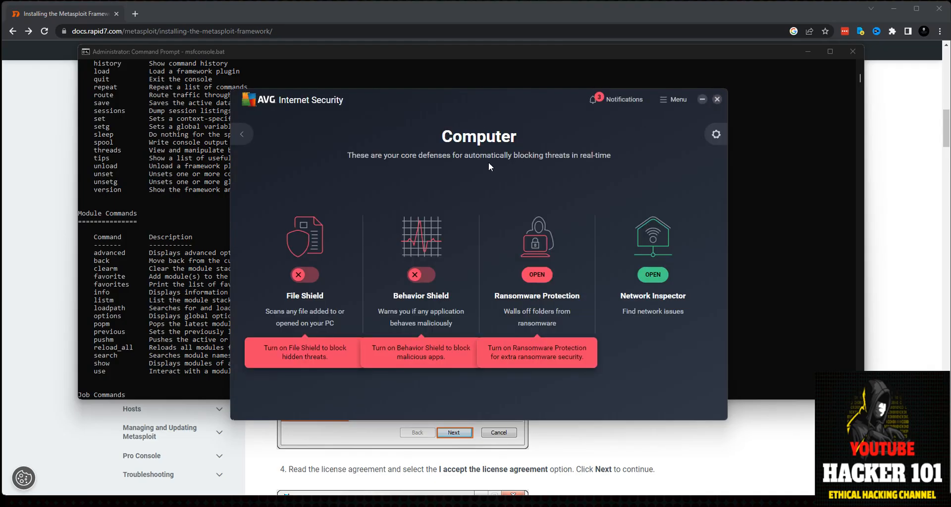
{"action": "mouse_move", "coordinate": [689, 128]}
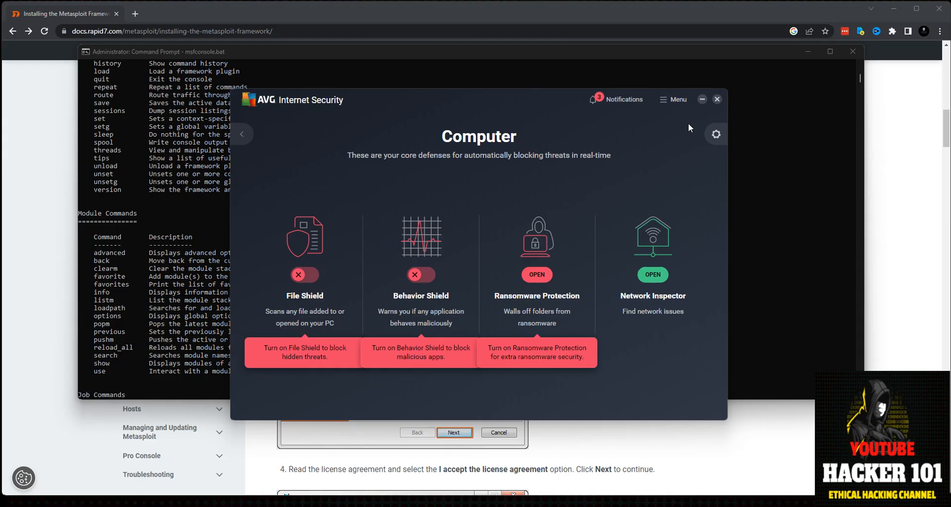
{"action": "left_click", "coordinate": [716, 99]}
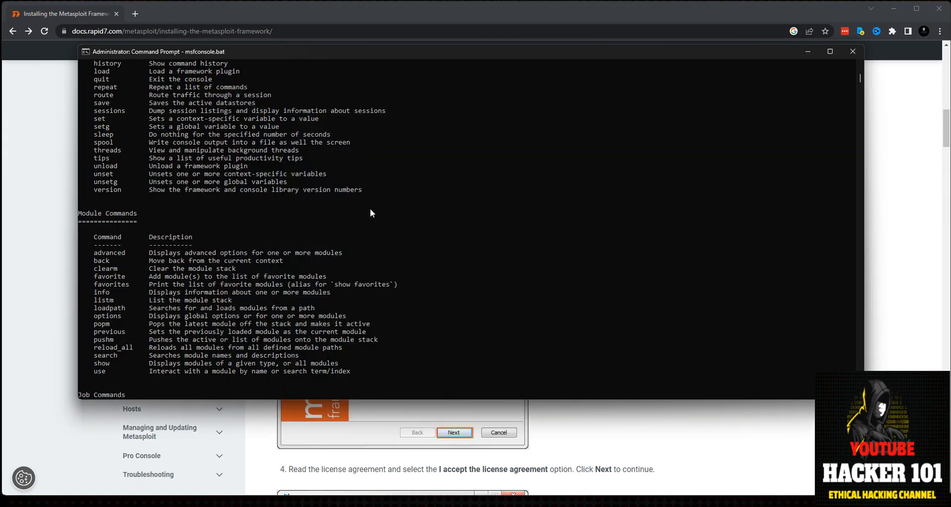